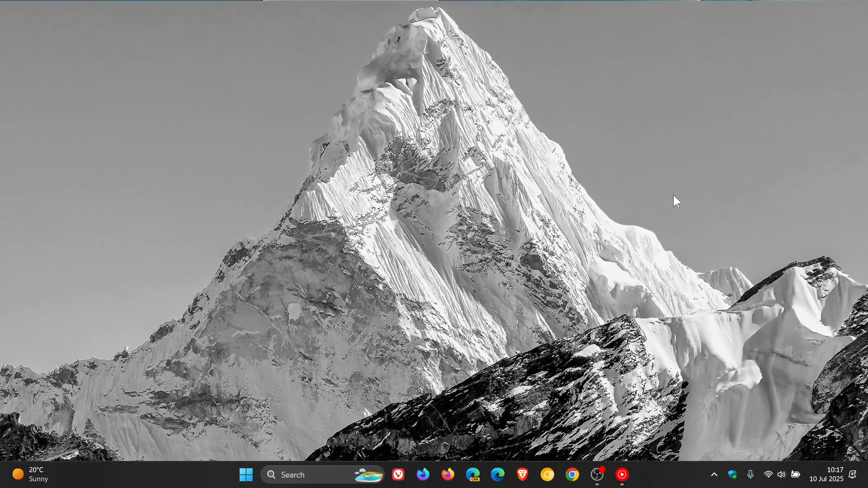
Launch Windows Settings from the taskbar, landing on its Home page.
left_click(245, 475)
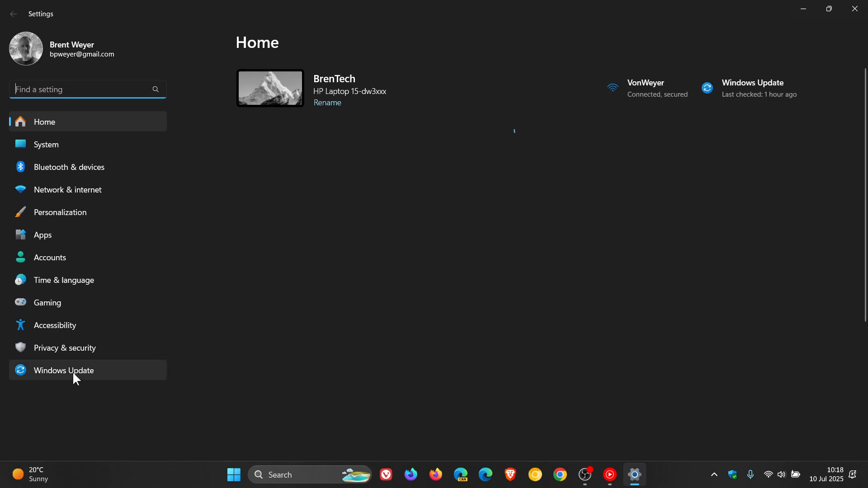
Go to Windows Update and view Update history listing KB5062553 and the June preview.
left_click(63, 370)
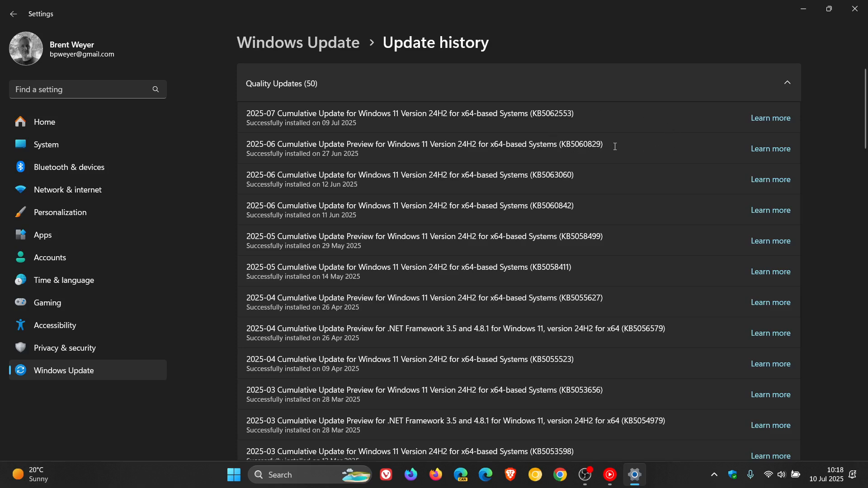
mouse_move(329, 171)
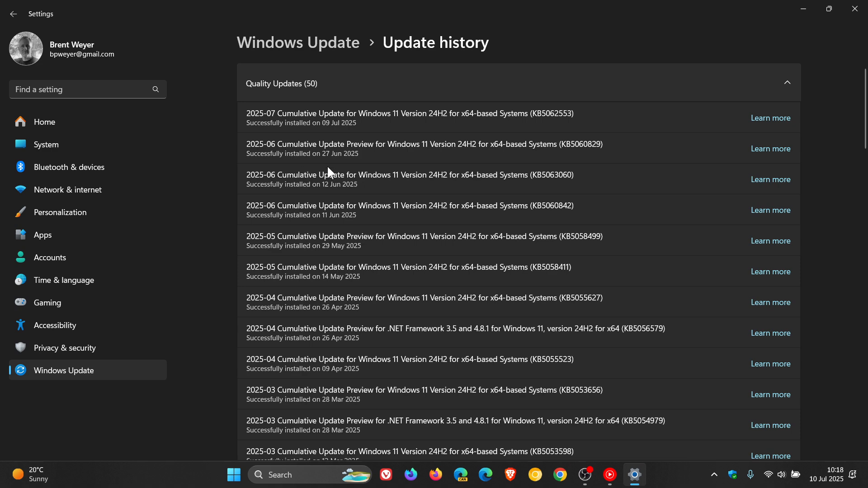
mouse_move(623, 149)
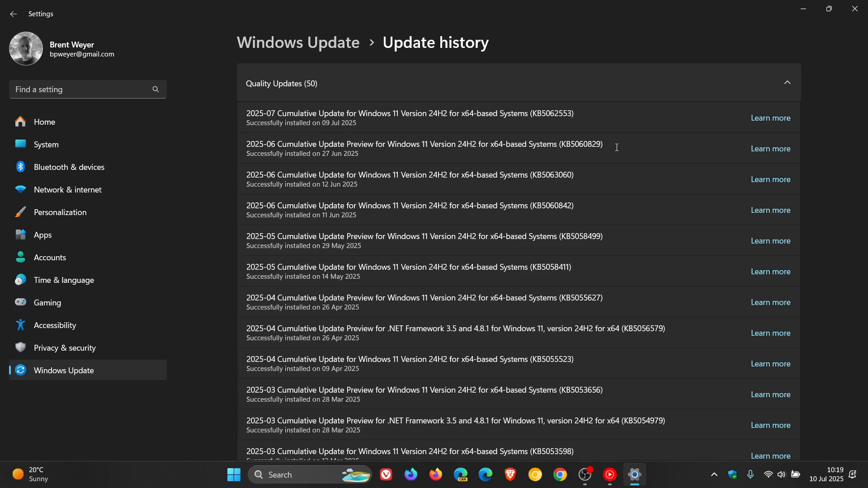
mouse_move(555, 100)
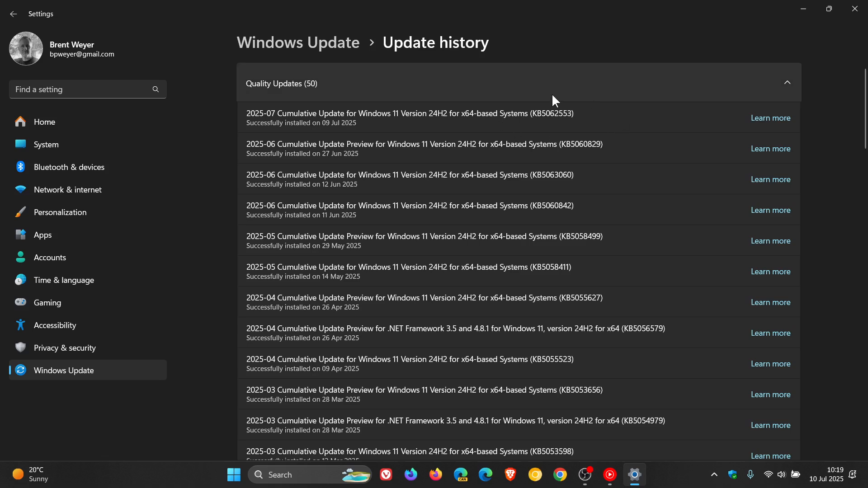
mouse_move(578, 110)
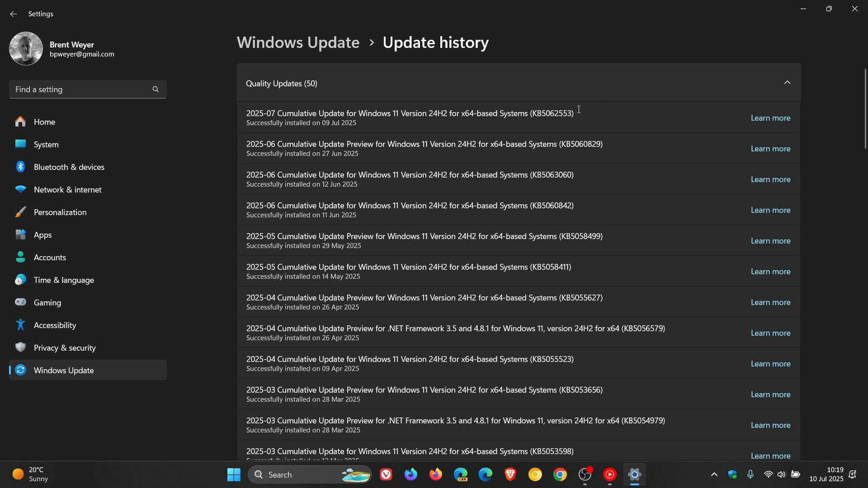
mouse_move(553, 123)
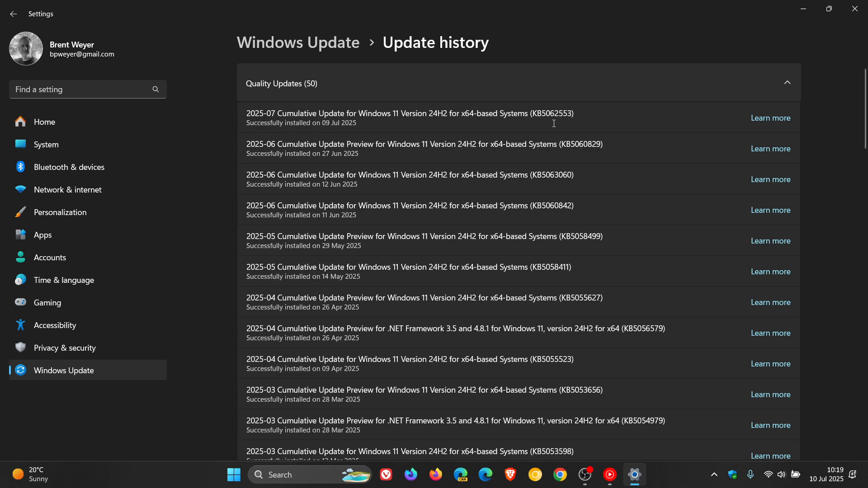
mouse_move(581, 110)
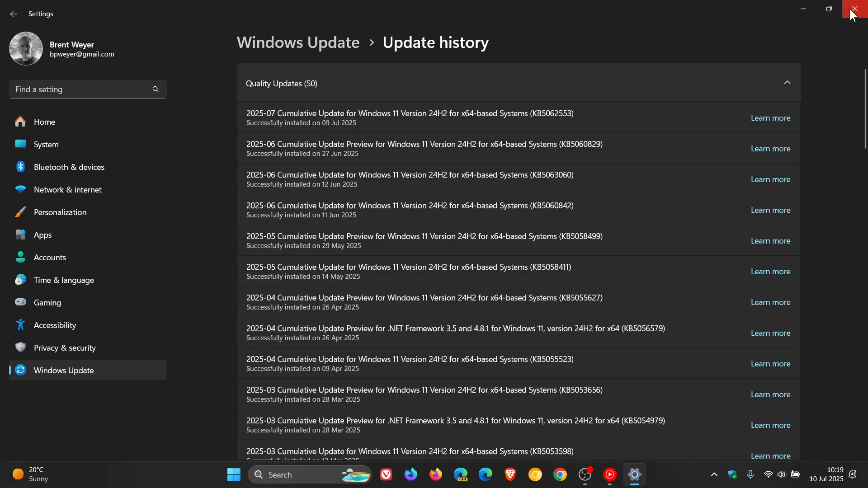
Close the Settings window, returning to the desktop.
left_click(857, 9)
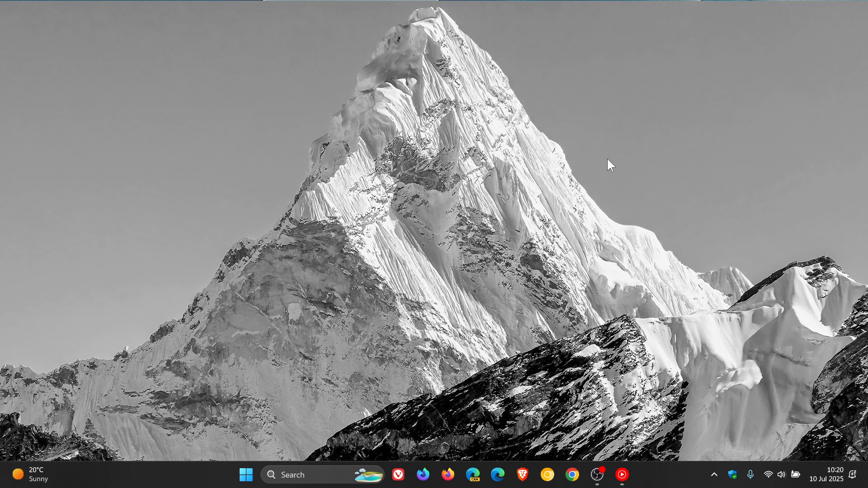
mouse_move(608, 218)
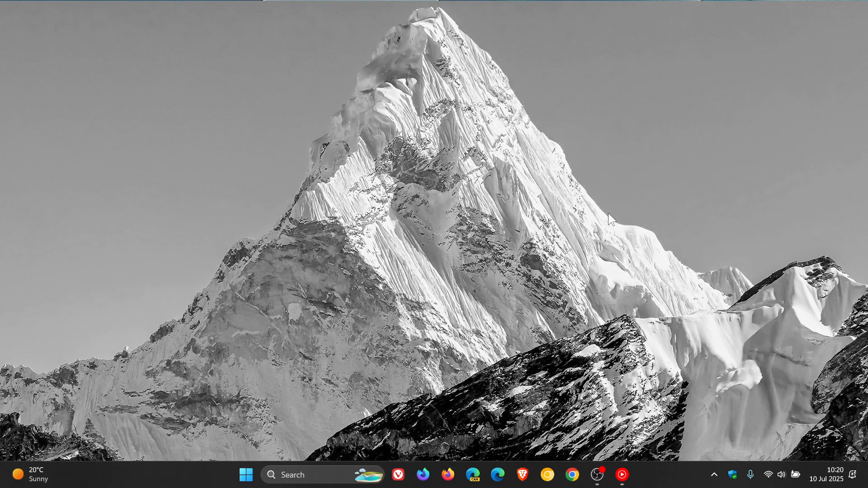